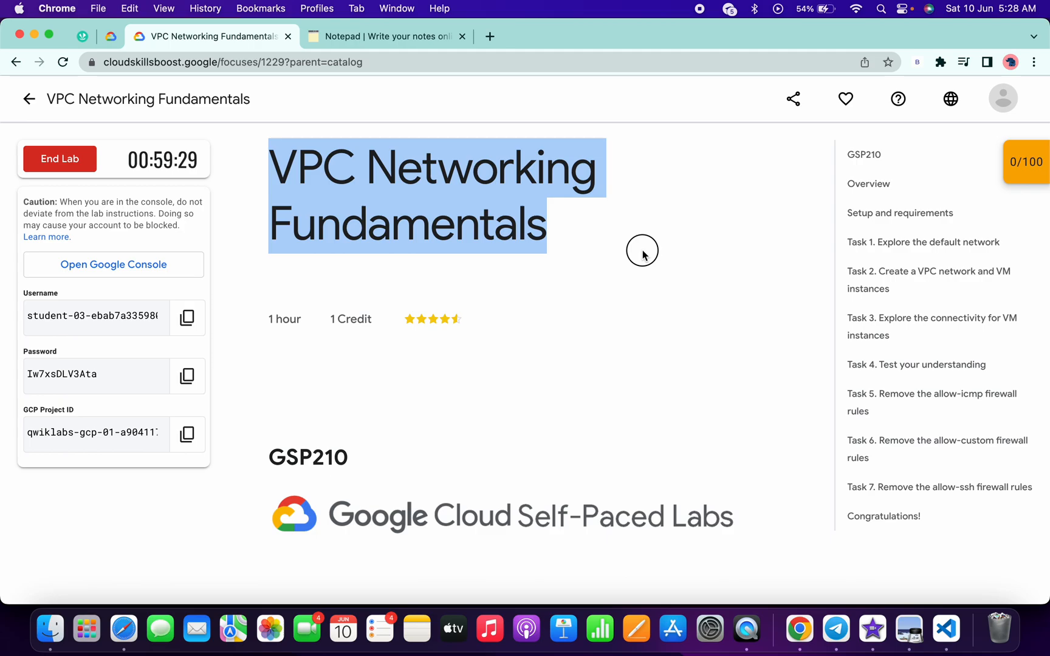
- Enter the lab's Cloud Console, accept the Terms of Service and activate Cloud Shell
left_click(113, 265)
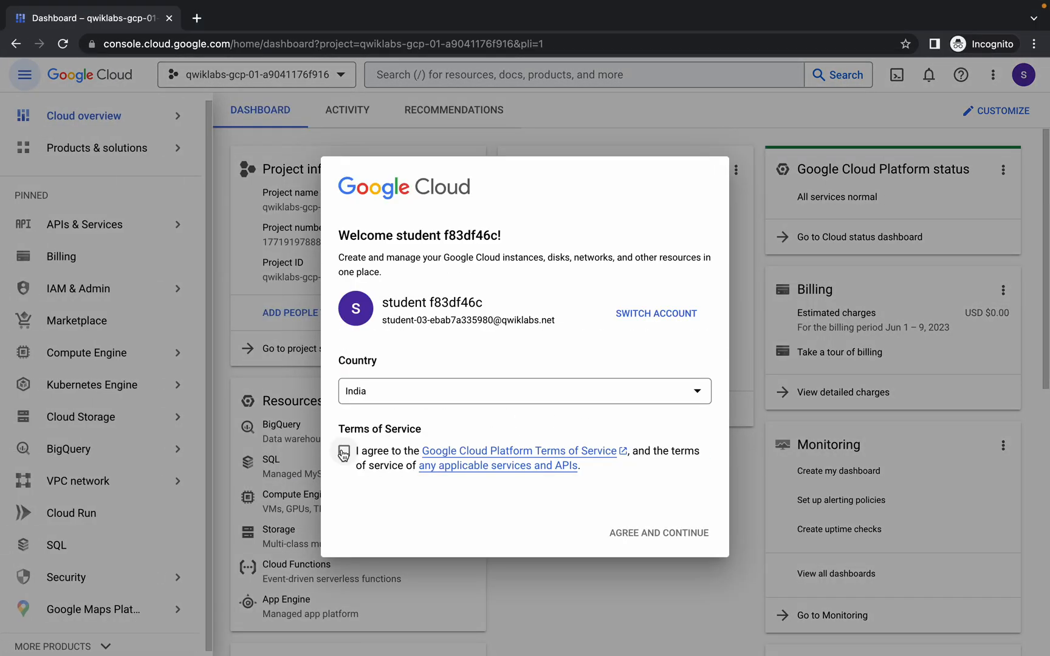
left_click(344, 450)
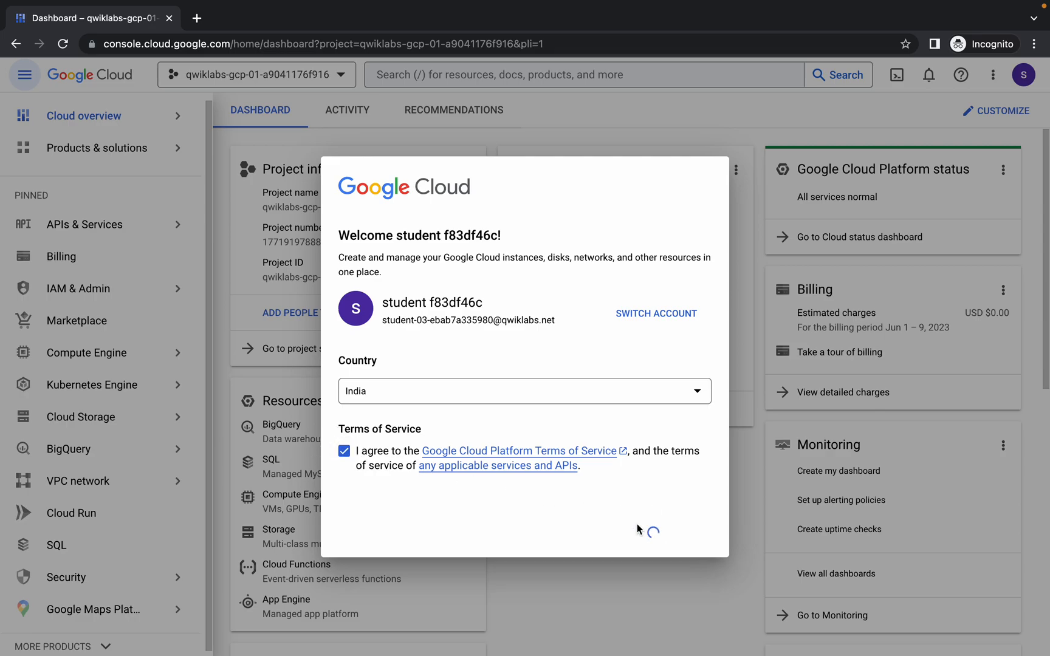
left_click(896, 74)
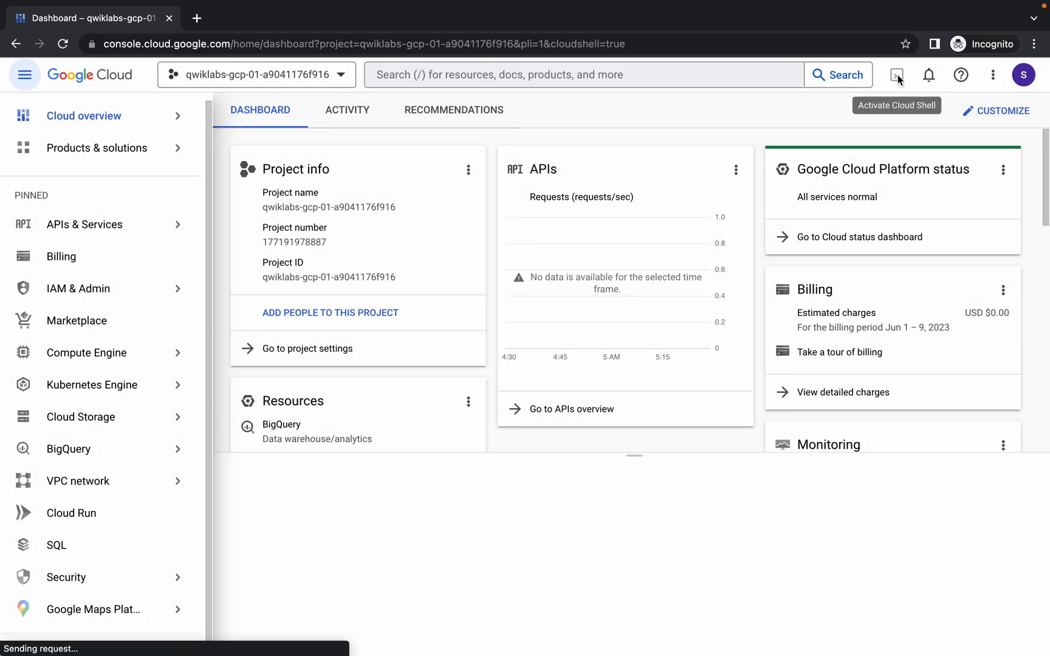
left_click(895, 76)
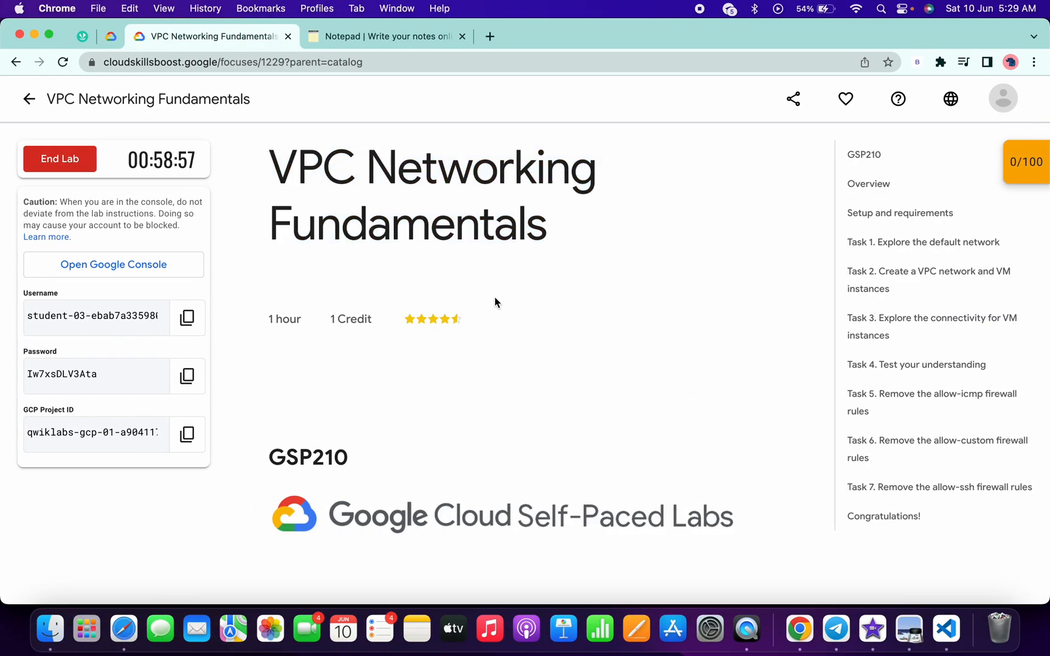
- Copy the Task 2 zone us-east4-c from the lab into the notepad's export ZONE= line
left_click(385, 37)
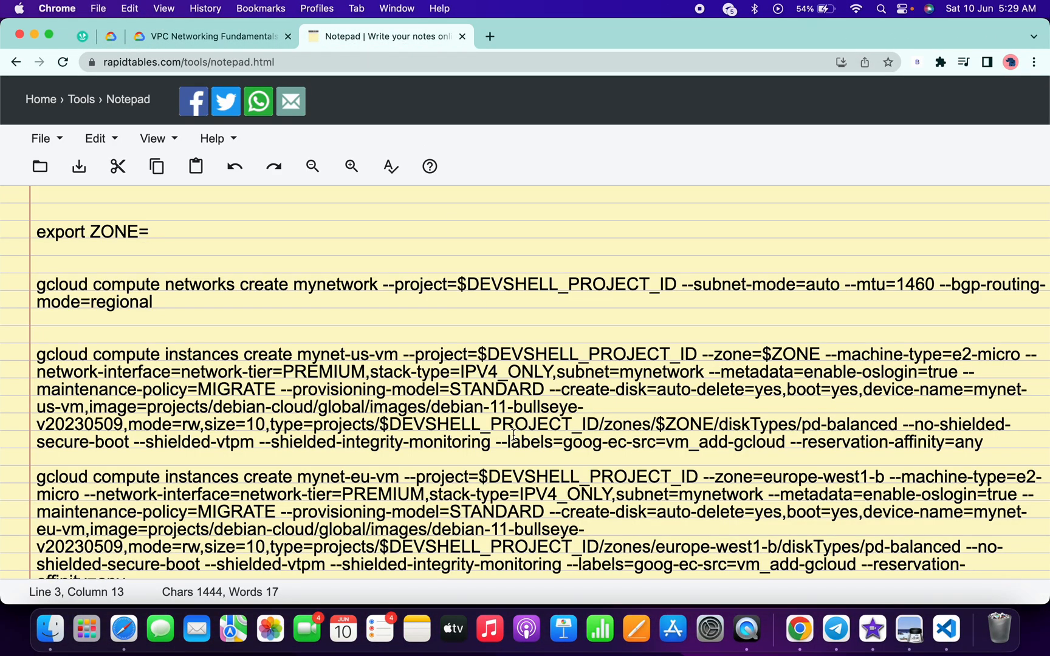
mouse_move(485, 310)
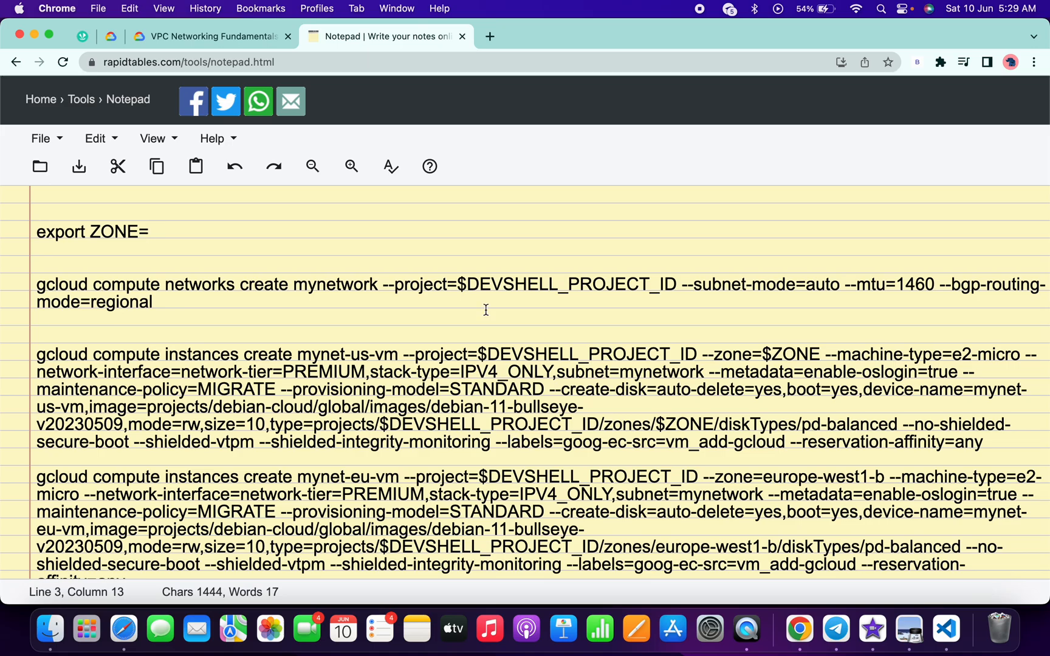
left_click(208, 37)
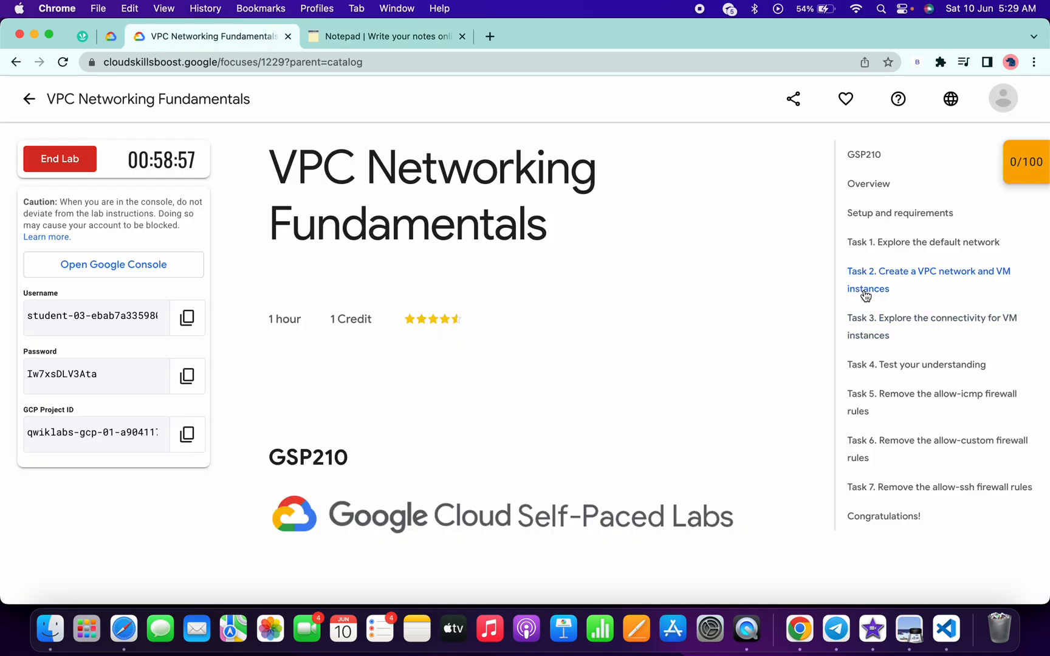
left_click(929, 279)
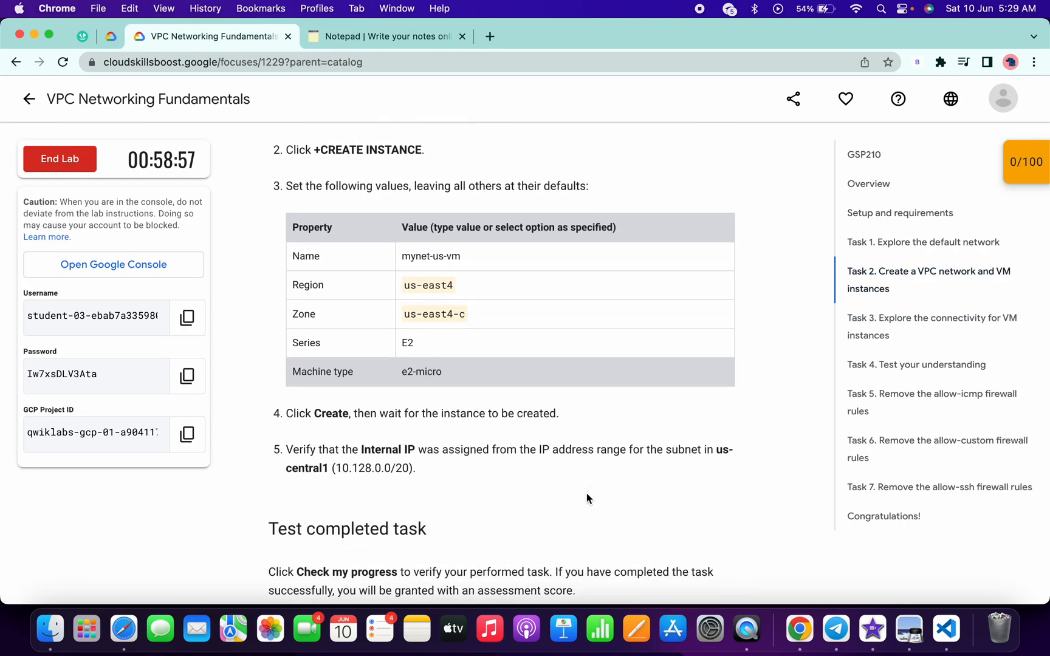
double_click(426, 316)
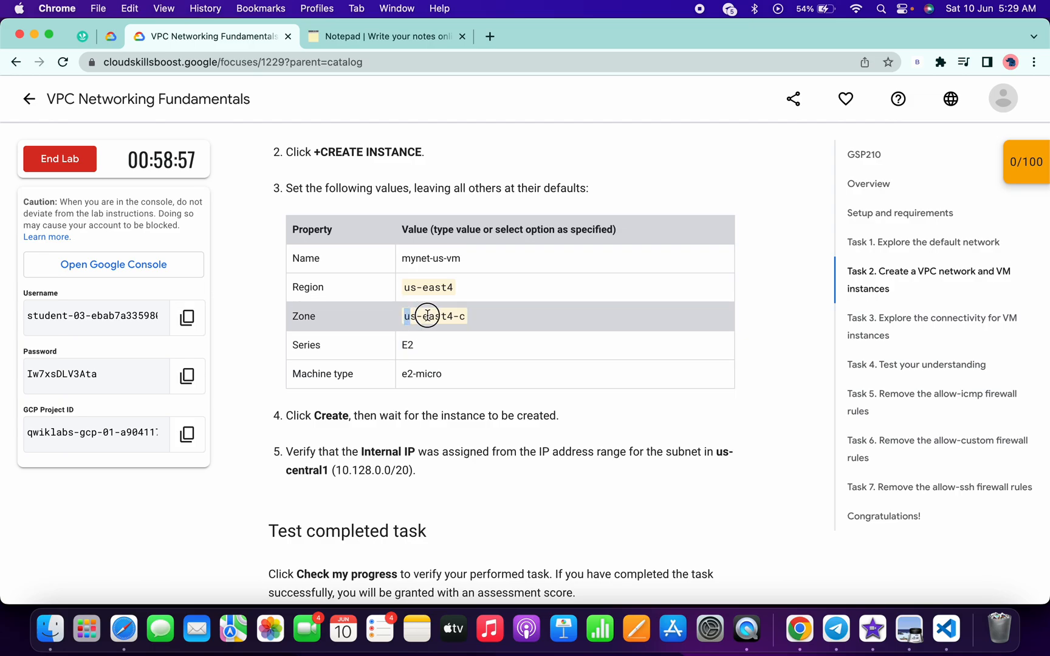
left_click(386, 36)
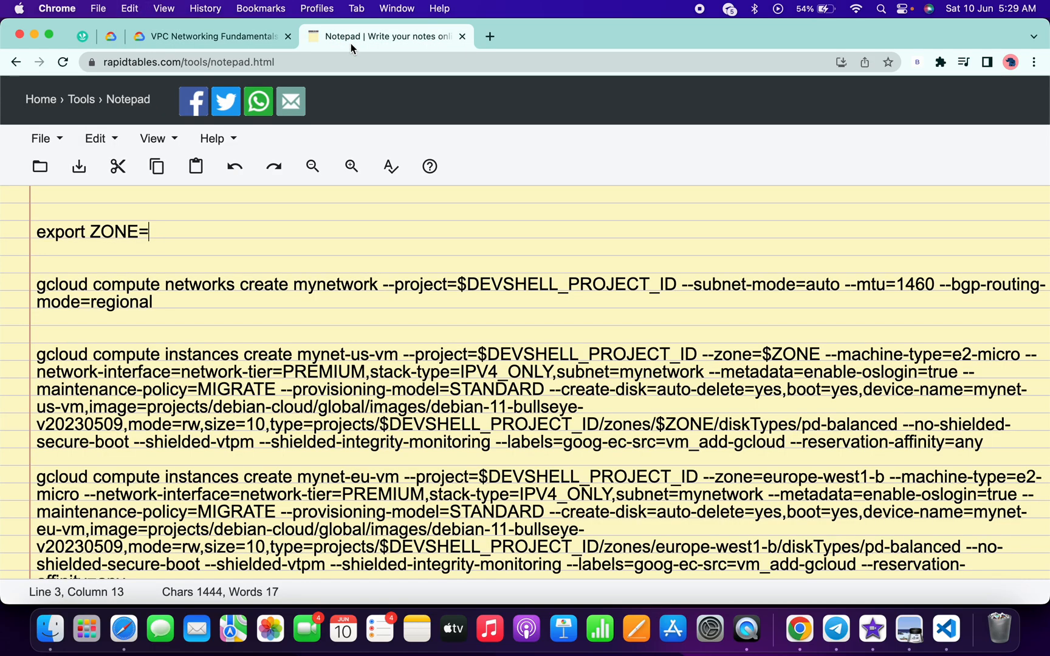
type("us-east4-c")
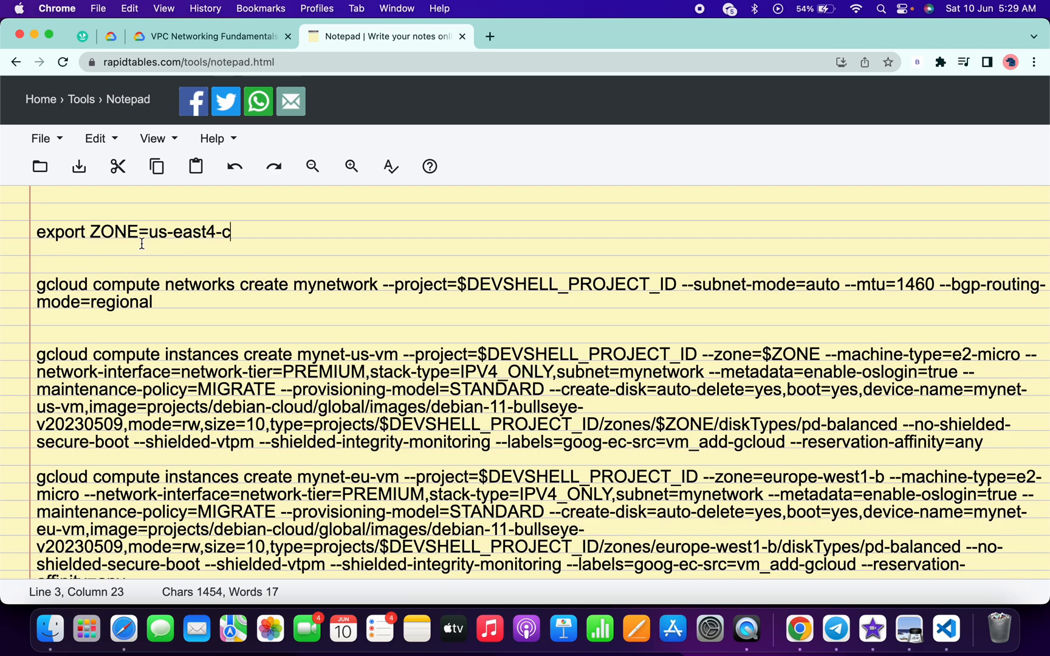
mouse_move(205, 243)
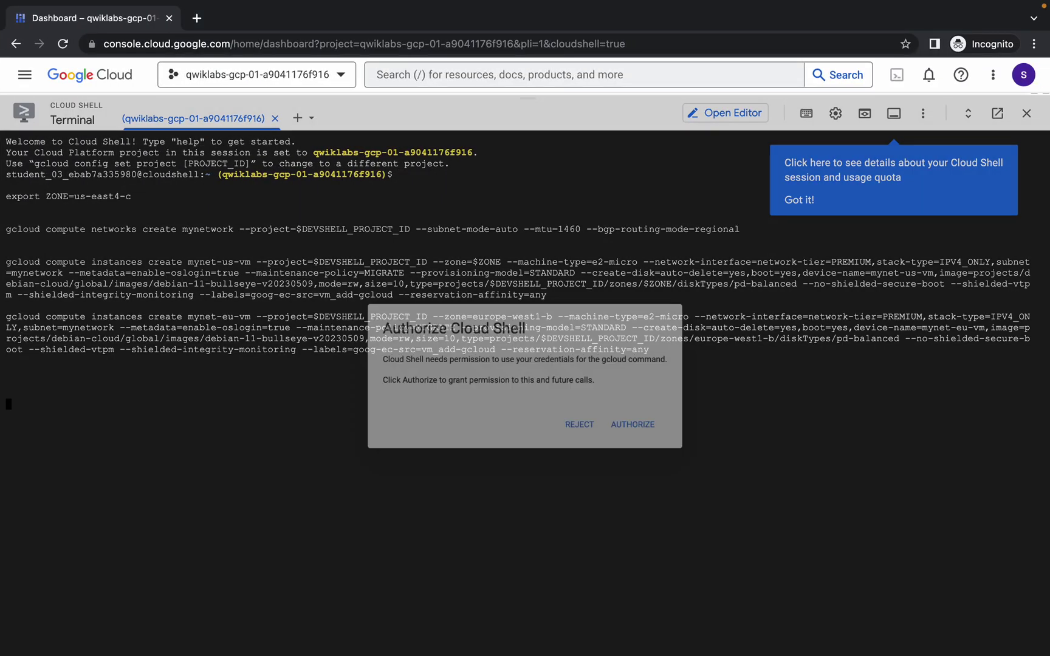
- Authorize Cloud Shell and run the pasted gcloud script creating mynetwork and mynet-us-vm
left_click(631, 424)
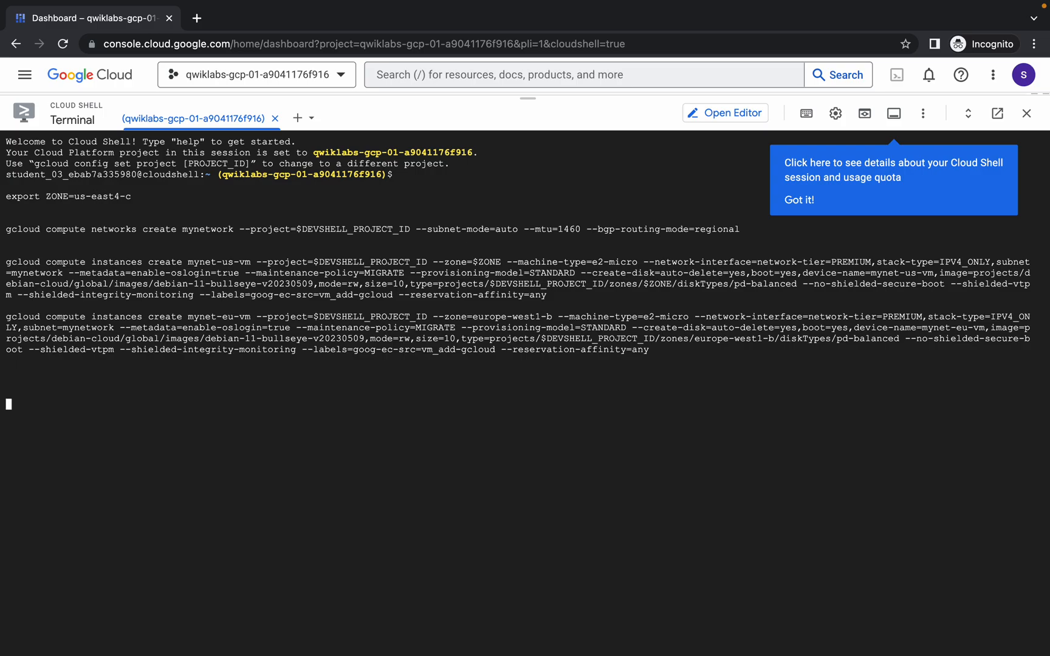
key("Return")
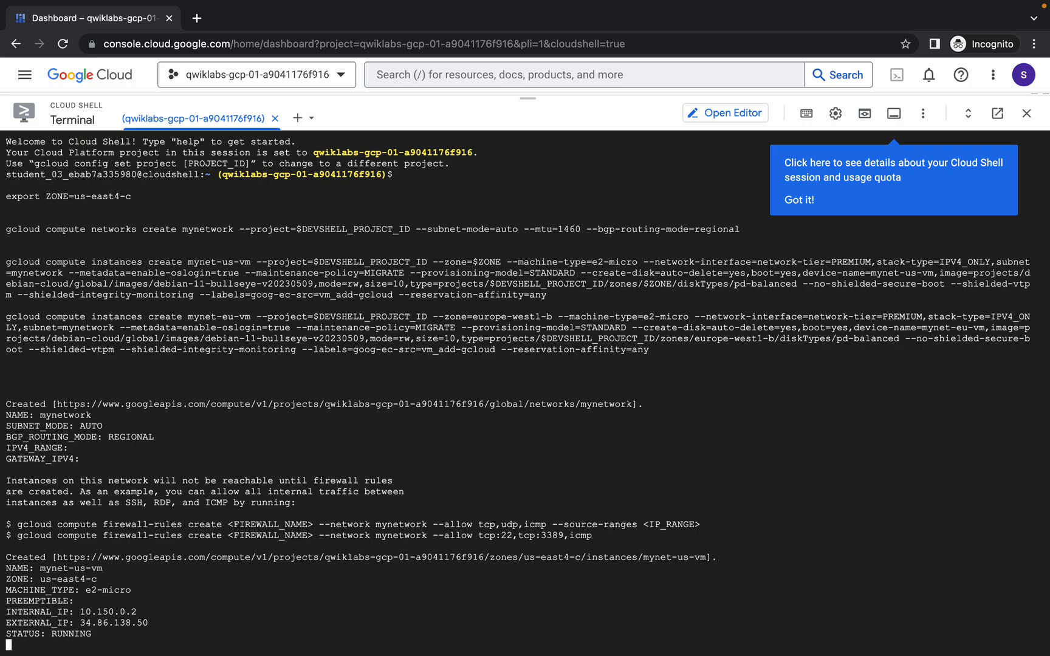
scroll("down", 3)
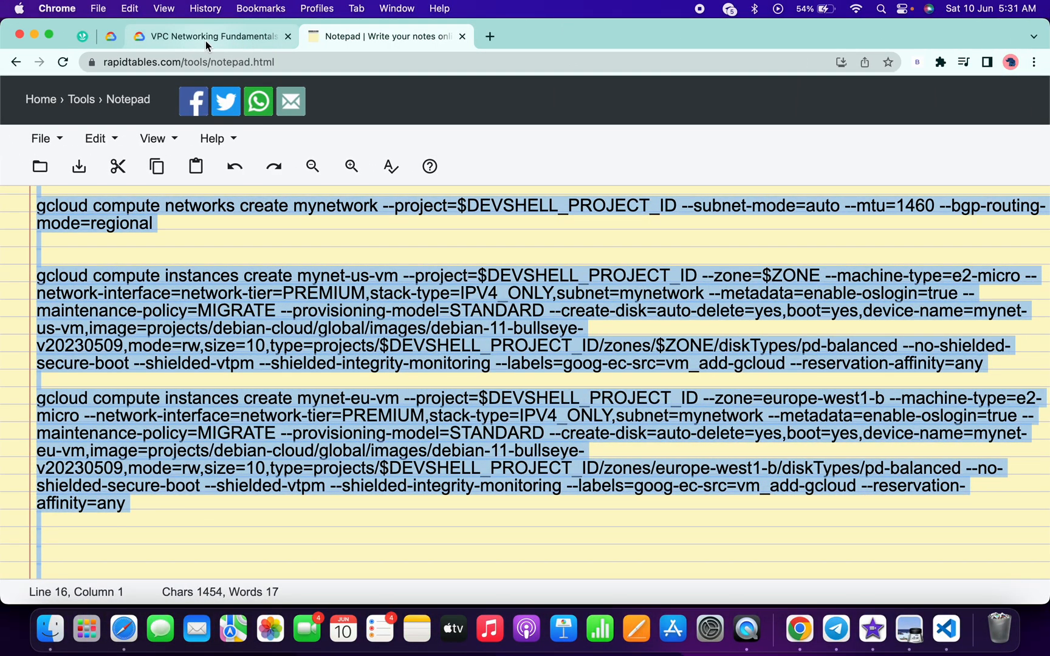
- Check progress on the VPC network, us-east4 VM and europe-west1 VM tasks
left_click(211, 36)
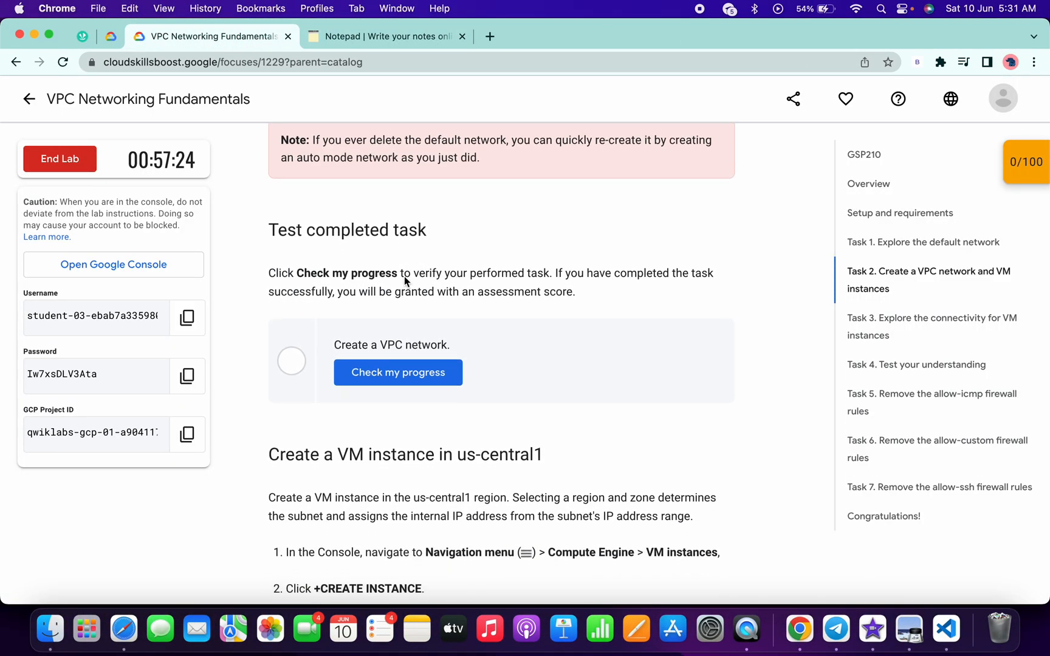
left_click(398, 371)
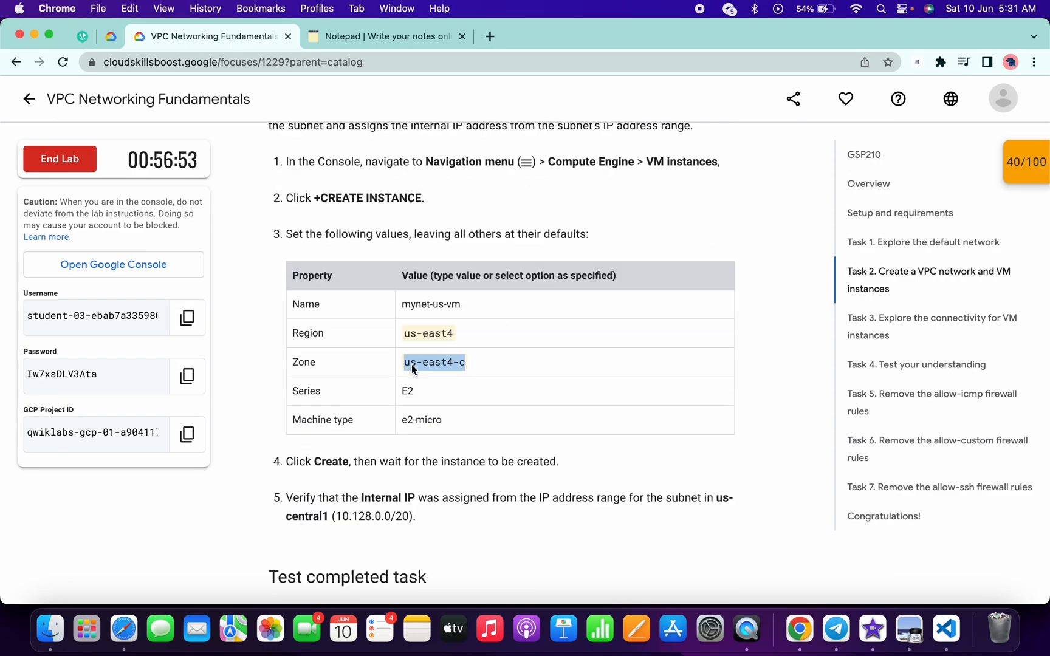
scroll("down", 3)
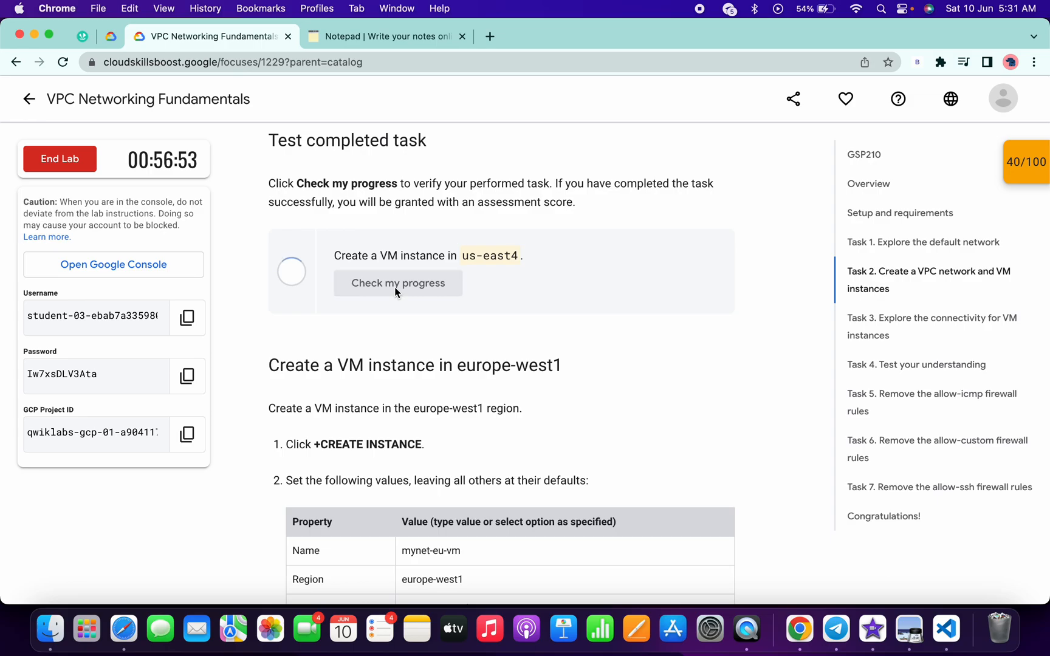
left_click(398, 282)
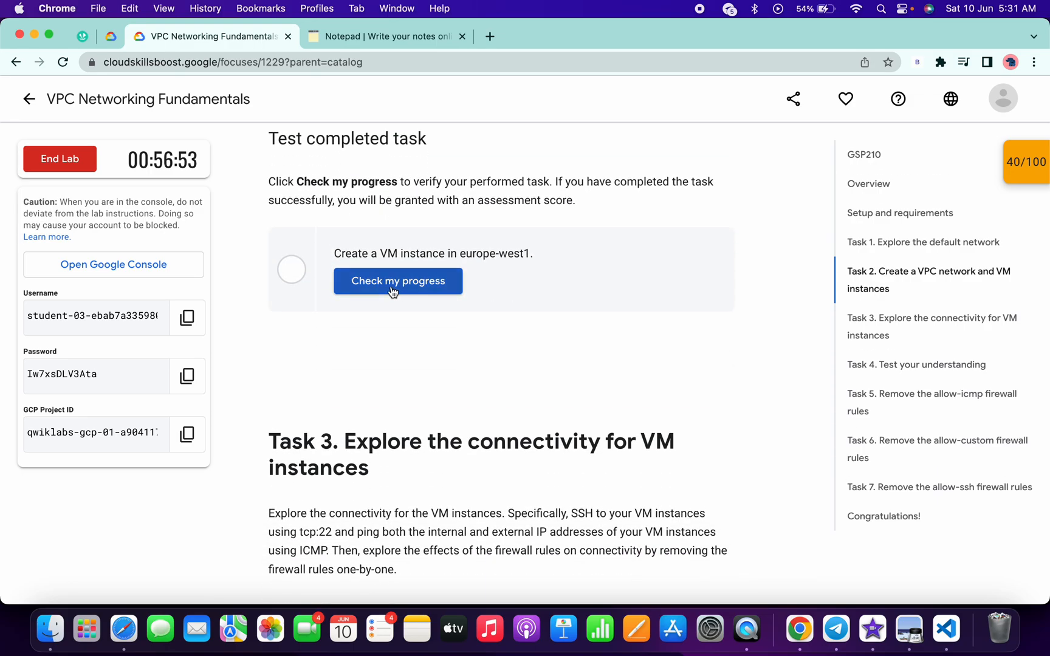
left_click(397, 281)
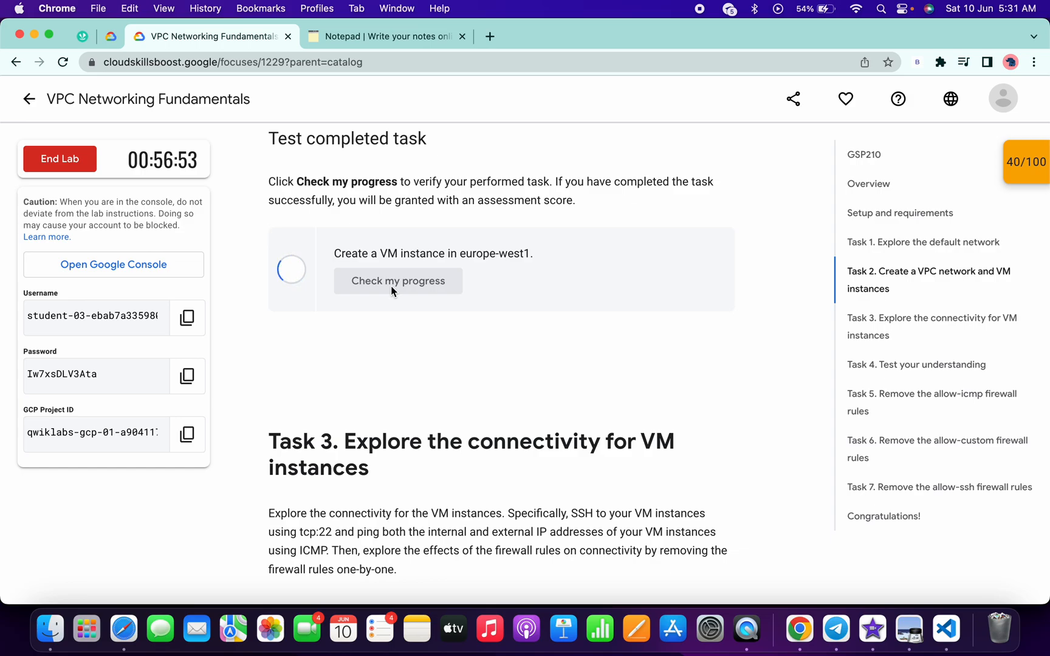
- Re-check remaining checkpoints to full scores (40, 30, 30) and reach the Congratulations section
left_click(398, 281)
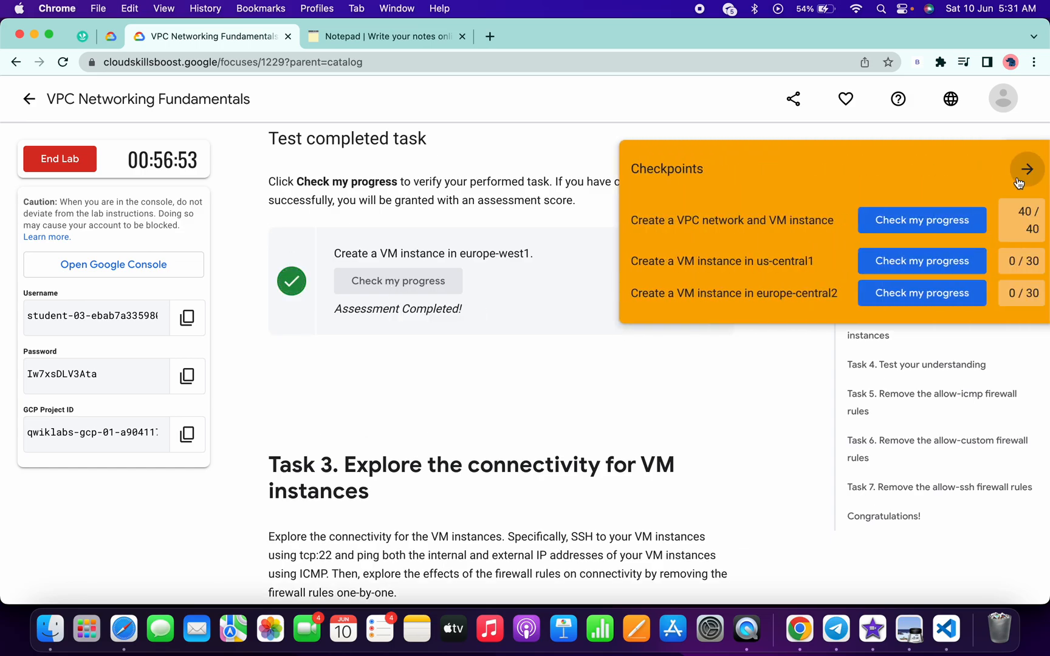
left_click(921, 260)
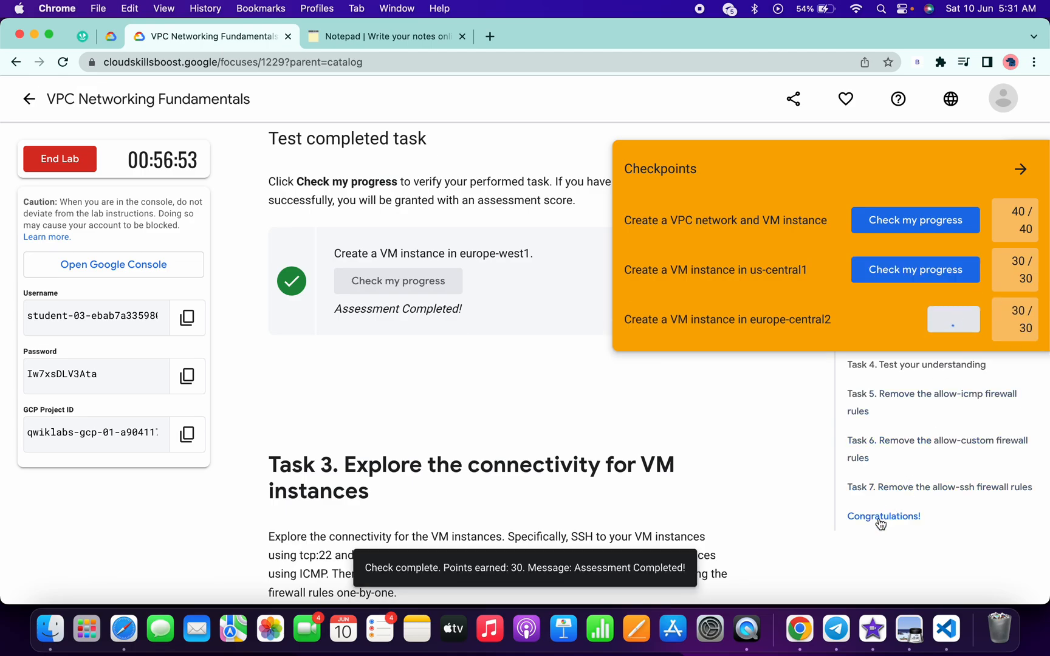
left_click(883, 517)
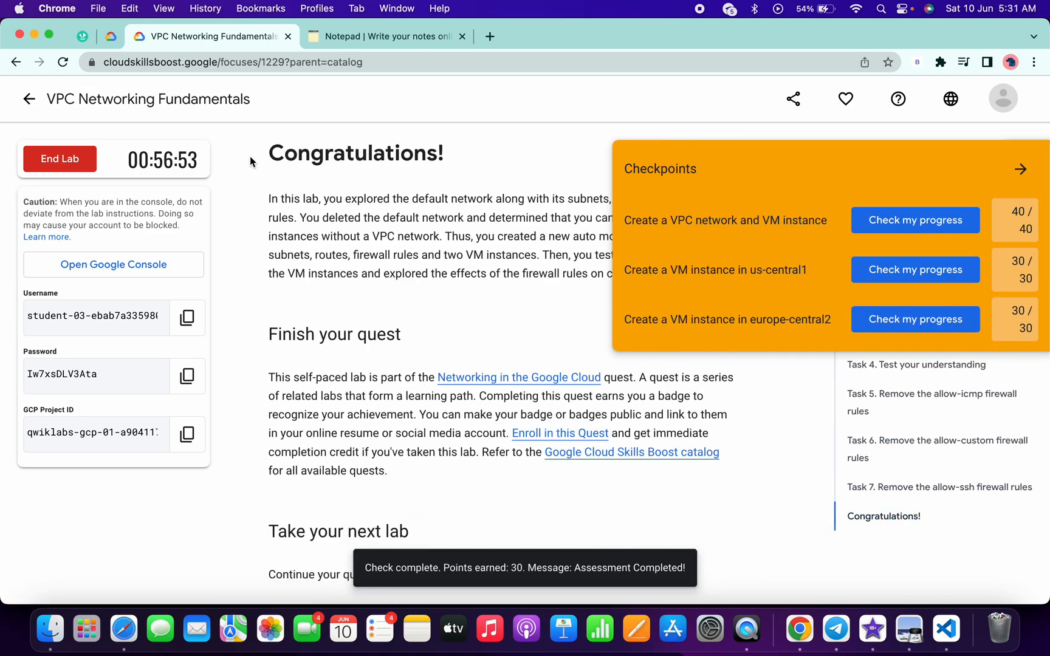